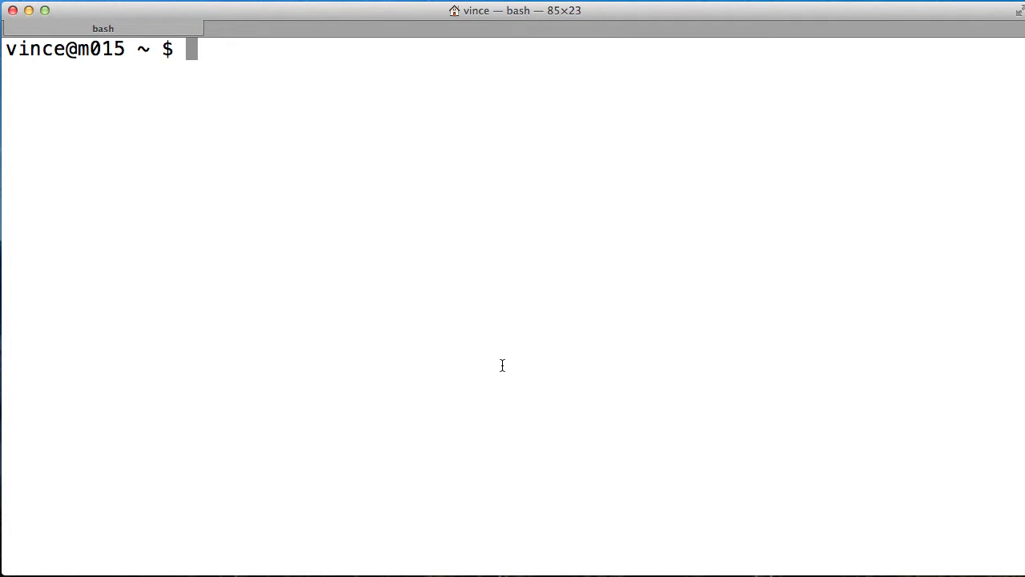
pyautogui.moveTo(471, 153)
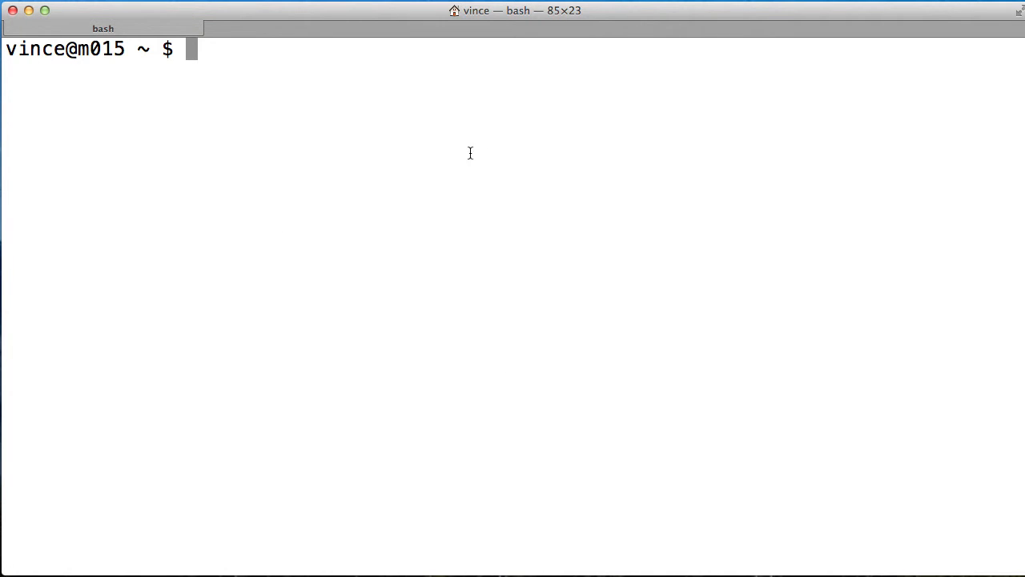
pyautogui.moveTo(308, 109)
pyautogui.write('cd ~')
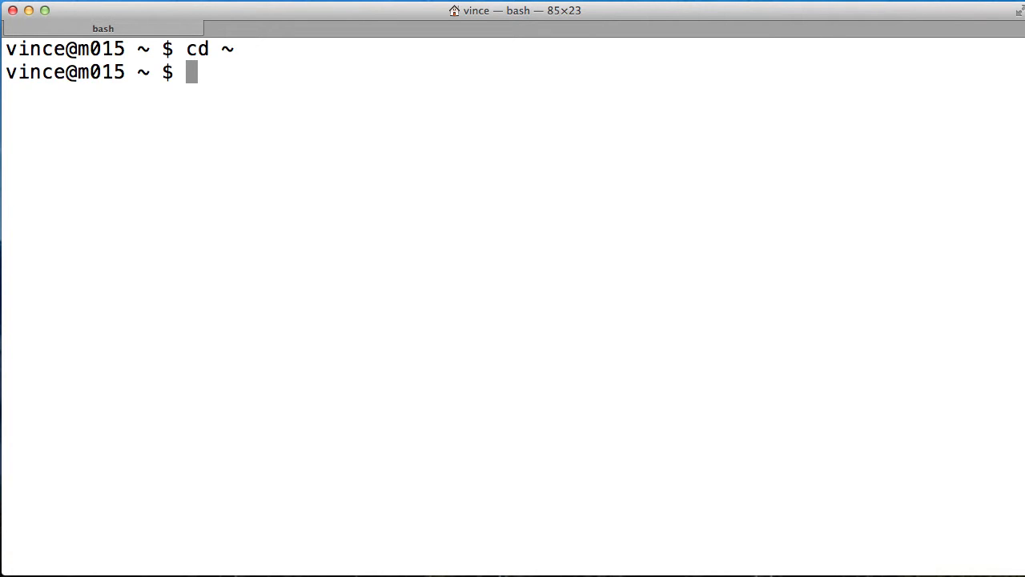
# - Clone git://github.com/sagemath/sage.git and change into the new sage/ directory
pyautogui.write('git clone git://github.com/sagemath/sage.git')
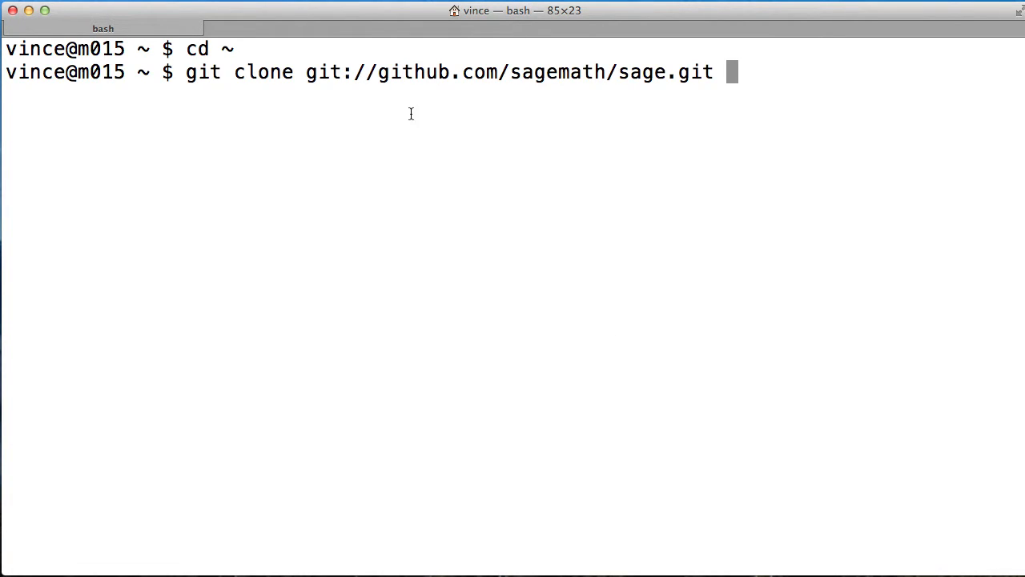
pyautogui.press('Return')
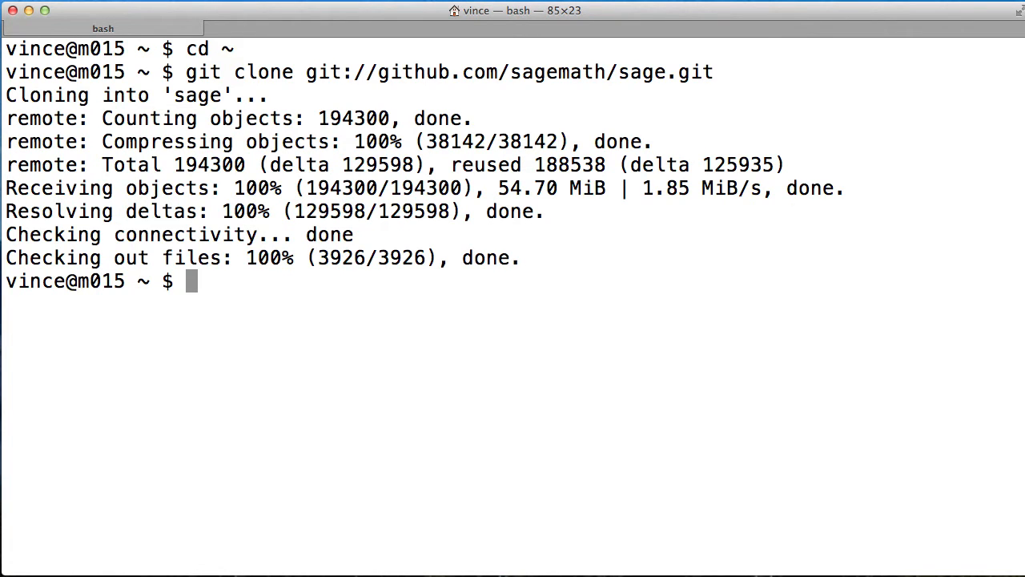
pyautogui.write('cd sage/')
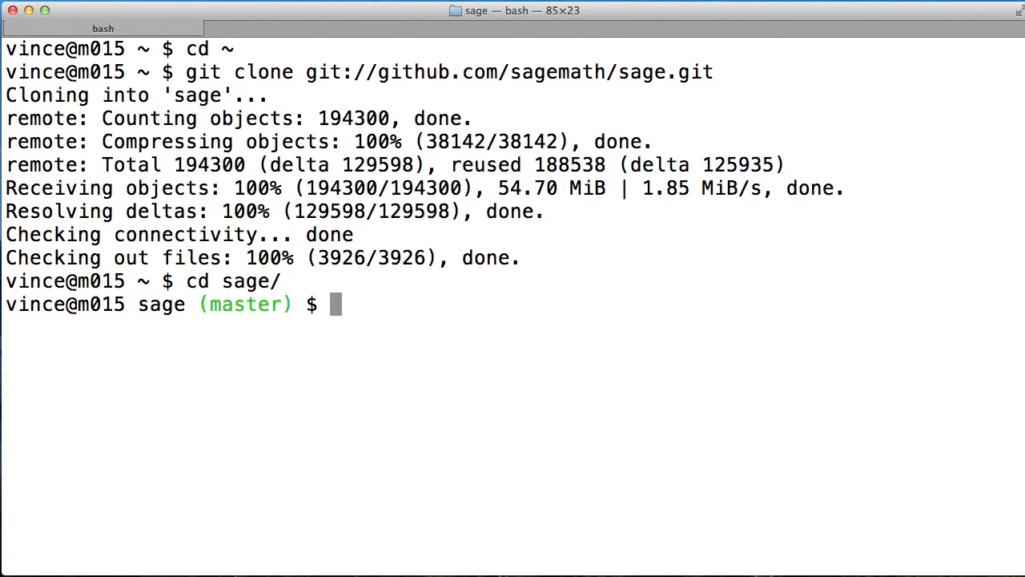
# - List the local branch and all remote branches with git branch and git branch -a
pyautogui.write('git branch')
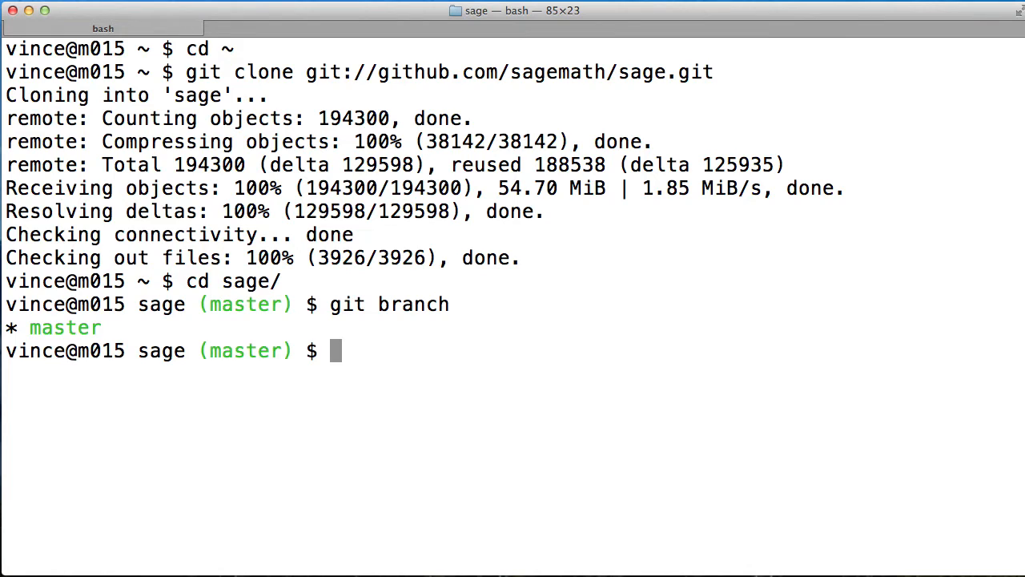
pyautogui.write('git branch -')
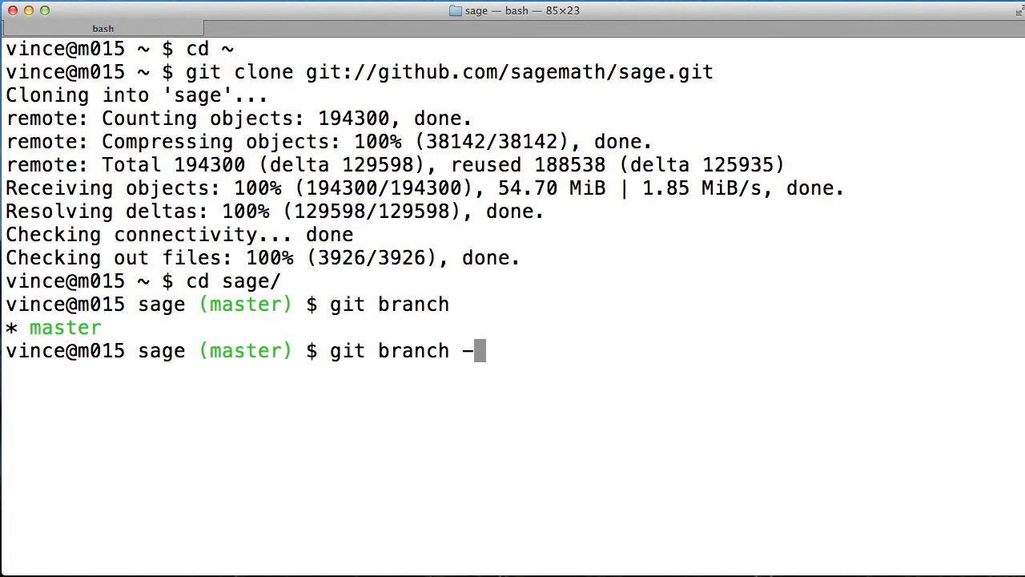
pyautogui.press('Return')
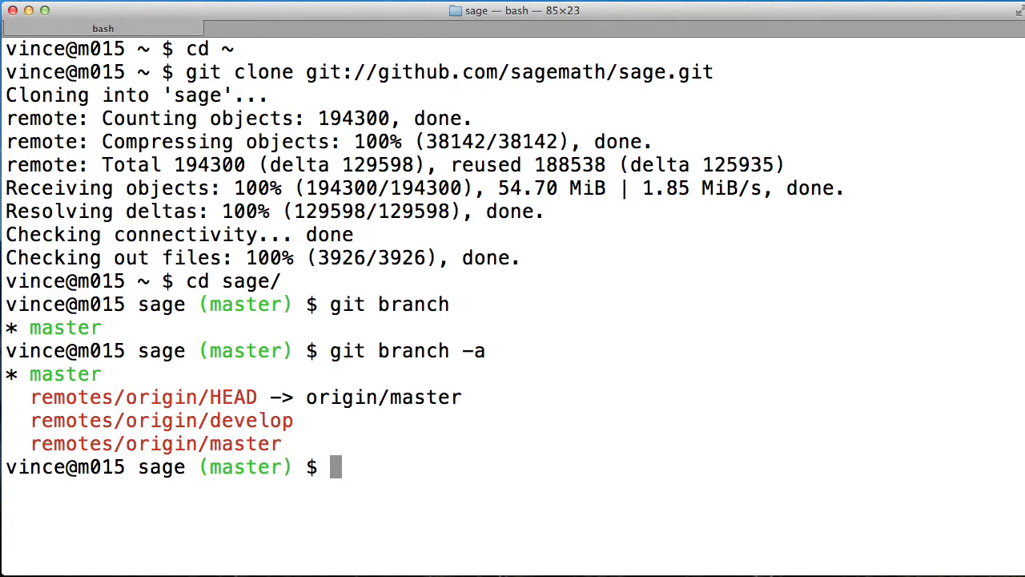
# - Show the origin remote URLs with git remote -v and list the repository's top-level files
pyautogui.write('git')
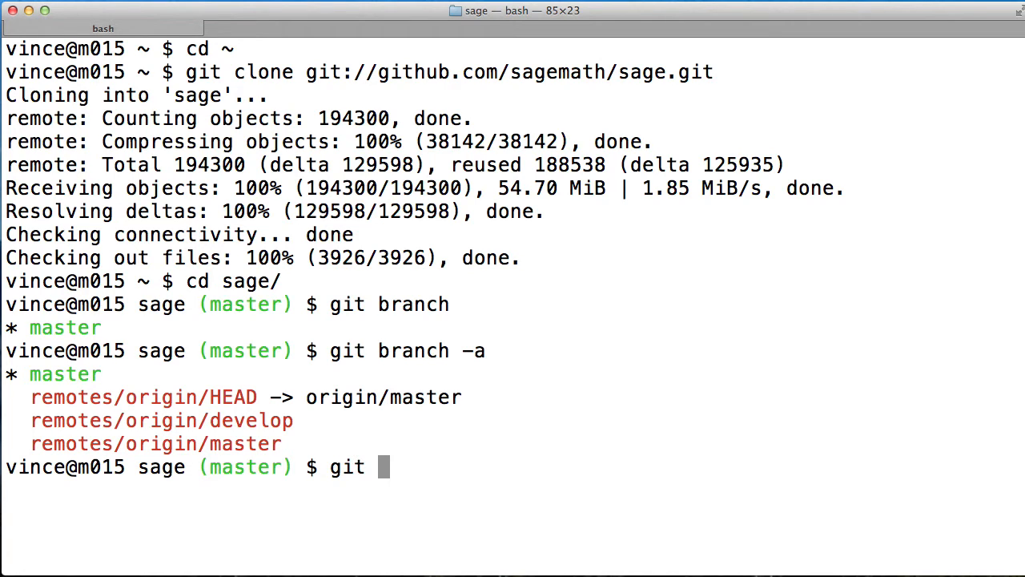
pyautogui.write('remote -v')
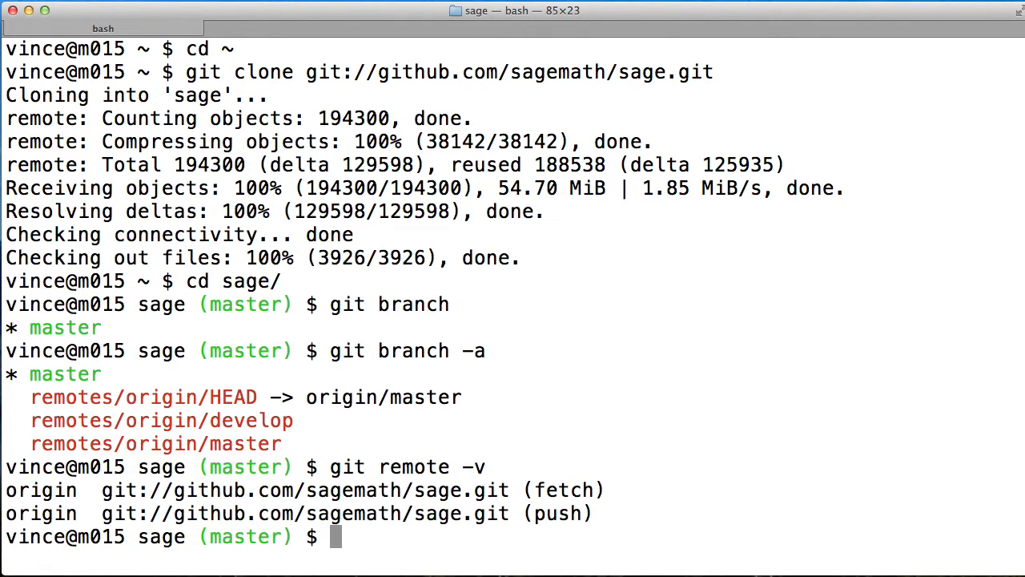
pyautogui.write('ls')
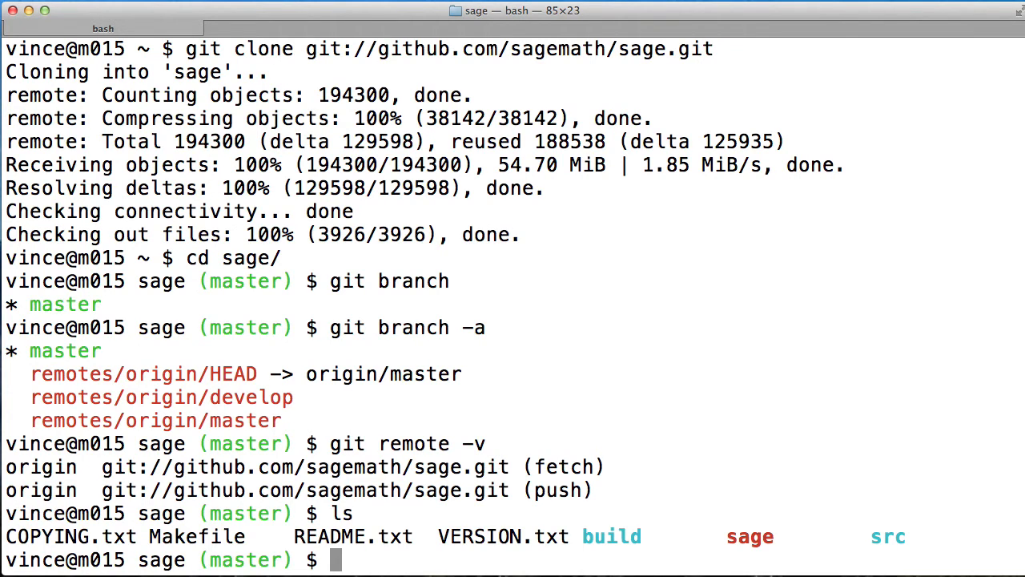
# - Run make to build Sage through the documentation, then confirm the directory with pwd
pyautogui.write('make')
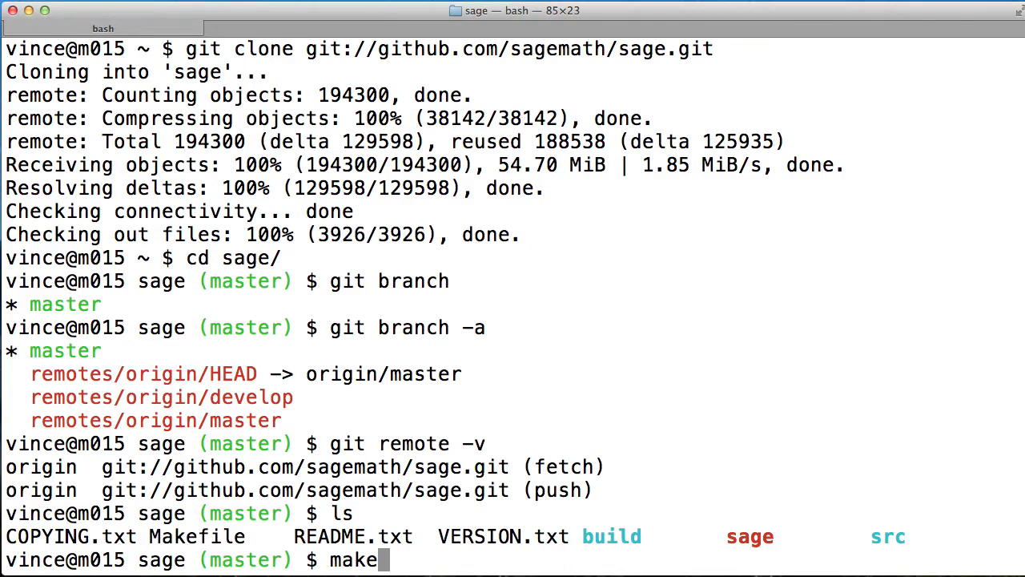
pyautogui.press('Return')
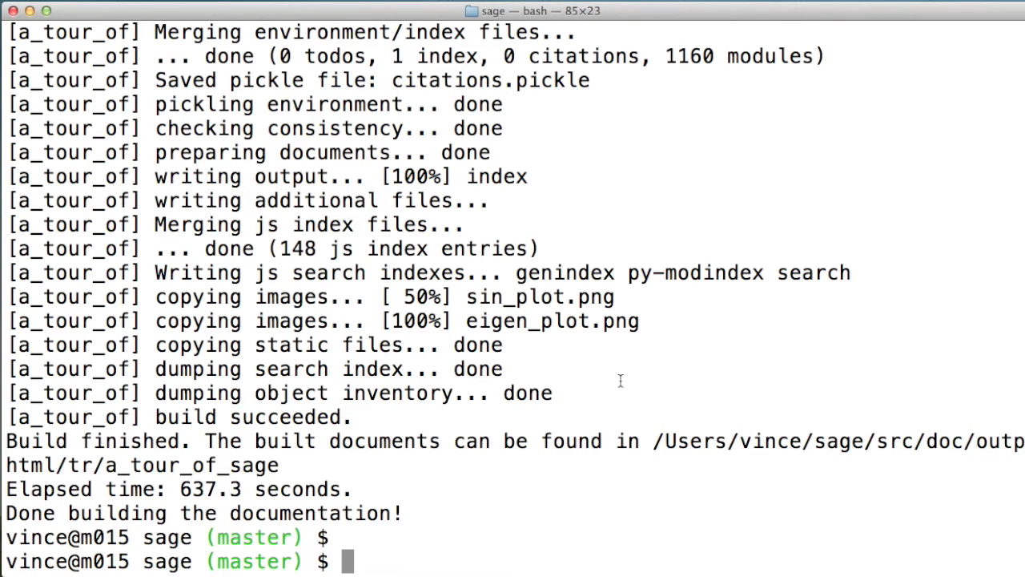
pyautogui.write('pwd')
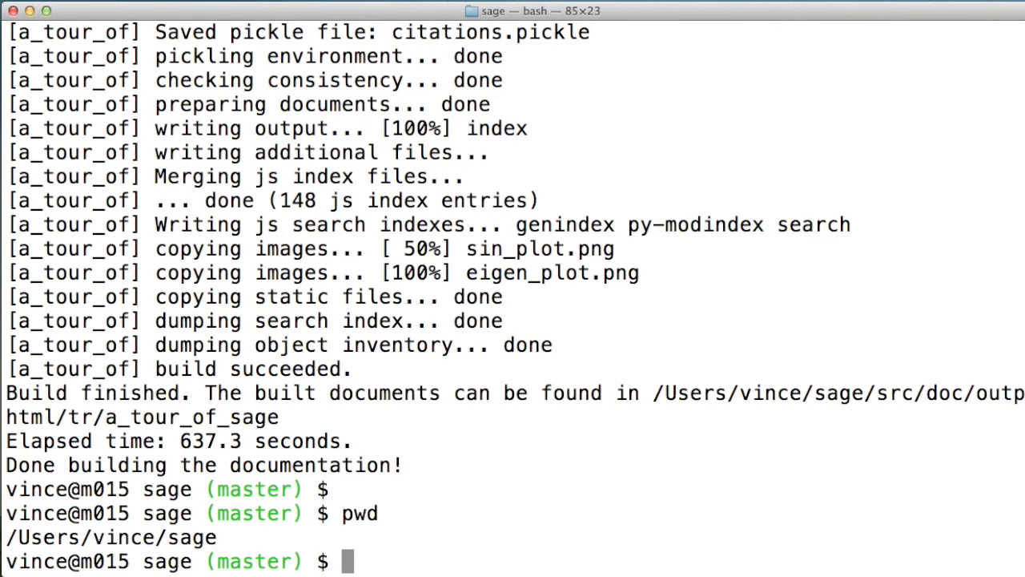
# - Launch the freshly built Sage and compute 2+2 to get 4
pyautogui.write('sage')
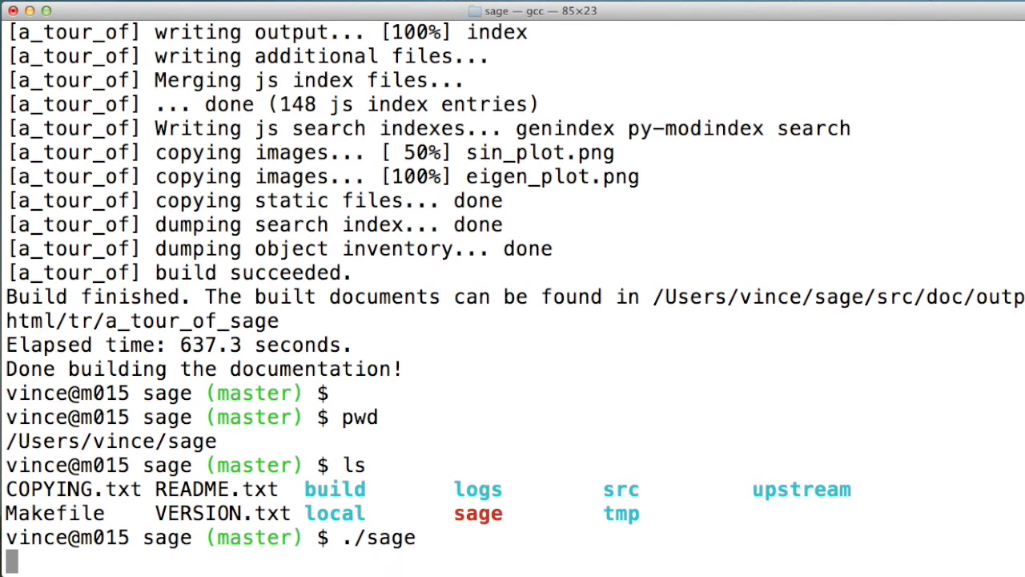
pyautogui.press('Return')
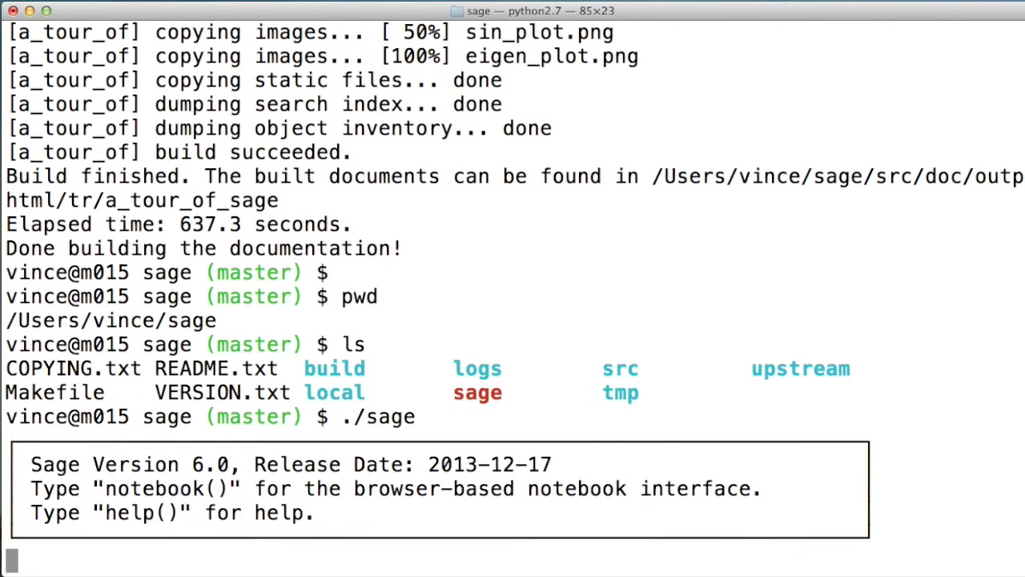
pyautogui.write('2+2')
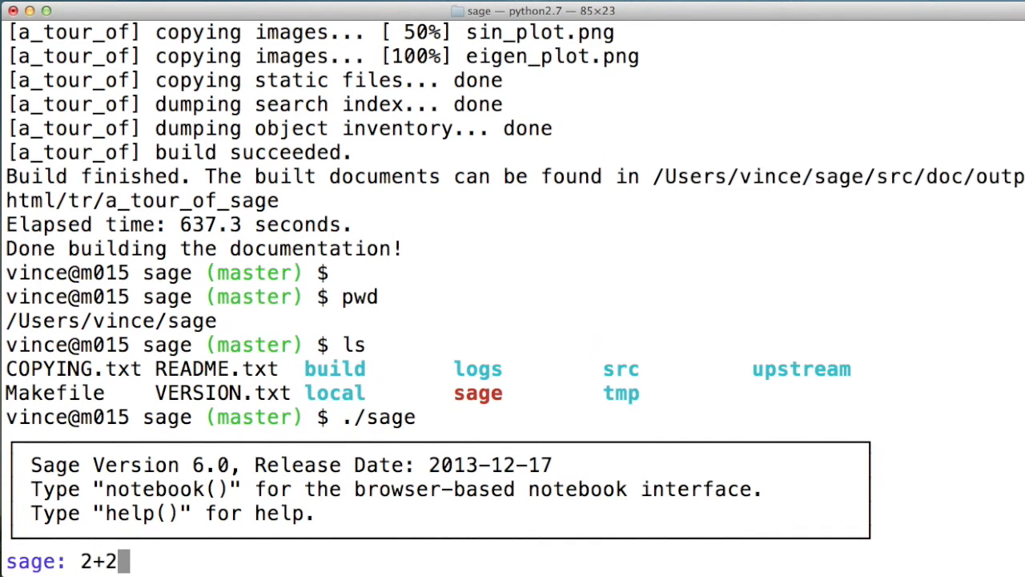
# - Run solve(x^2==-1,x) for both solutions, then exit Sage back to the shell
pyautogui.write('solve(x')
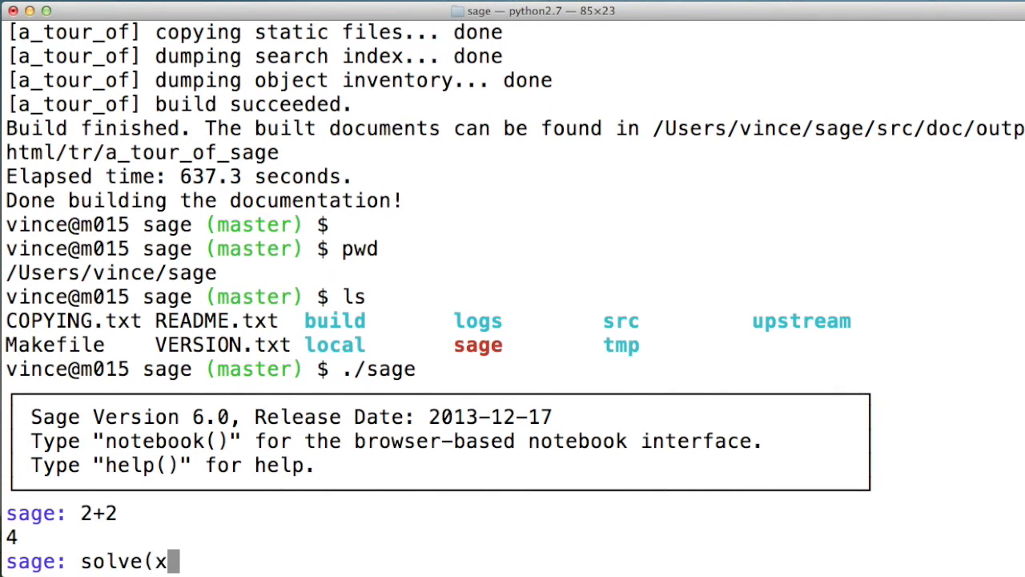
pyautogui.write('^2==-1,x')
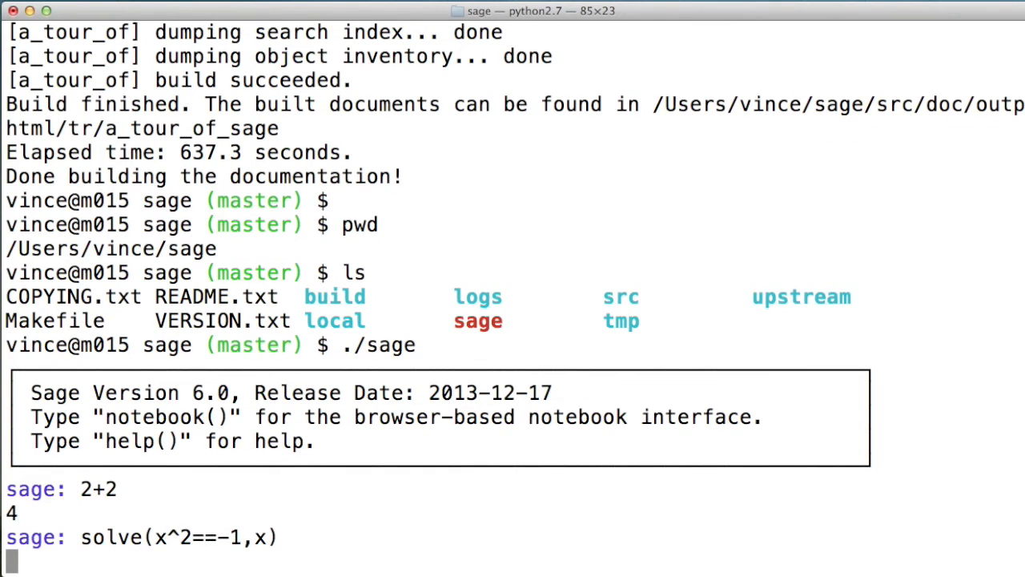
pyautogui.press('Return')
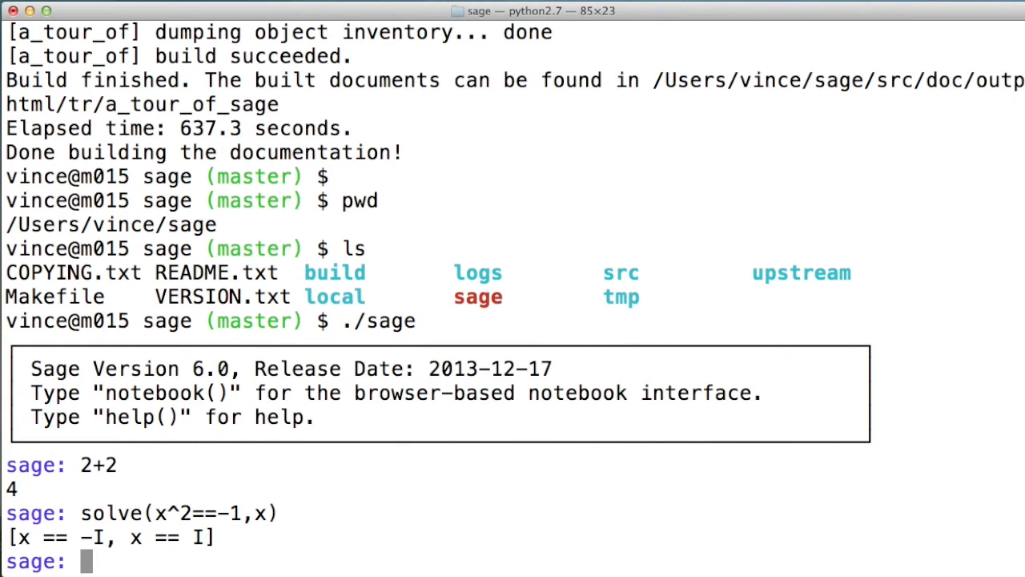
pyautogui.write('exit')
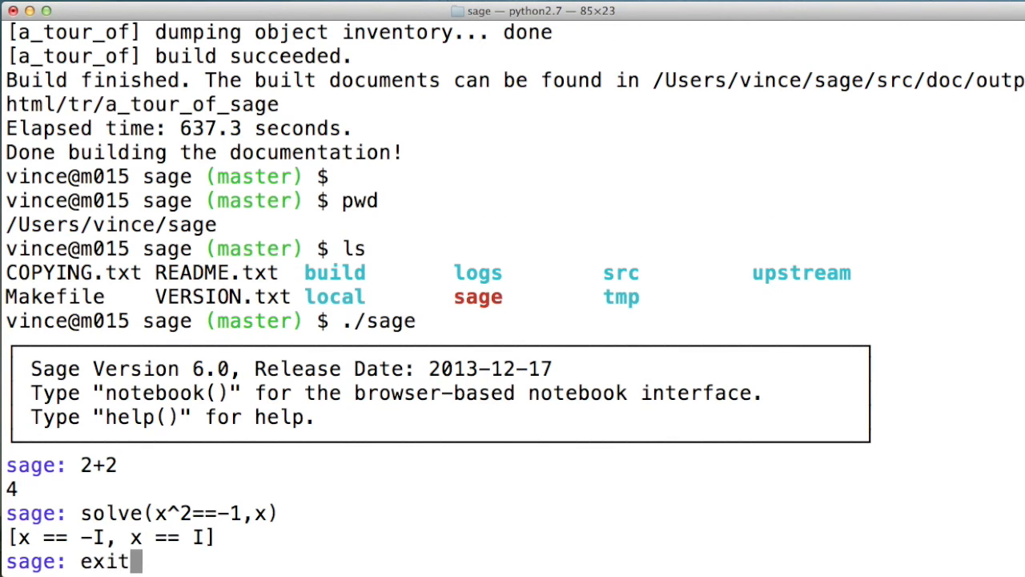
pyautogui.press('Return')
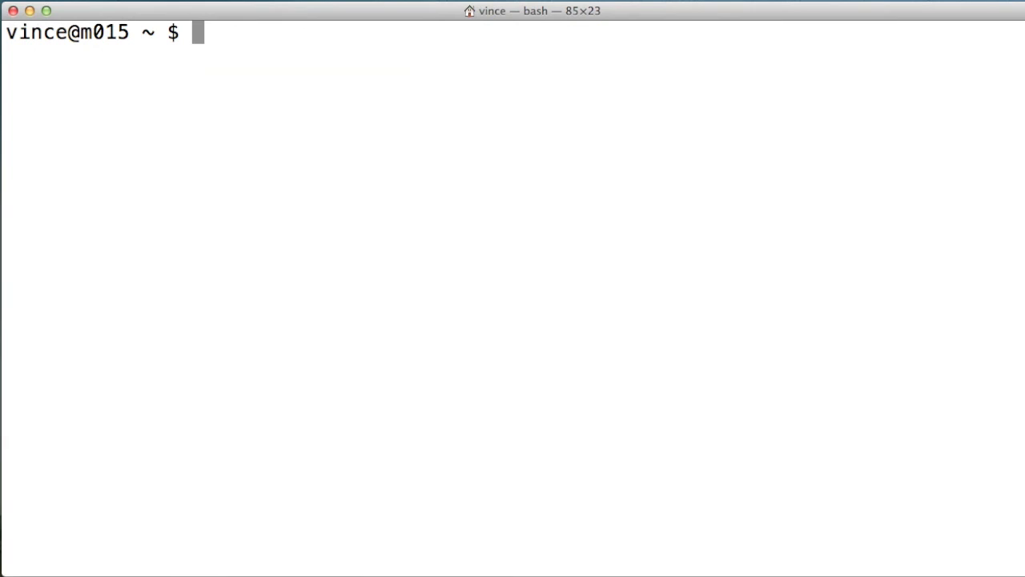
# - After sage fails from home, run sudo ln -s ~/sage/sage /usr/local/bin/sage and try sage again
pyautogui.write('sage')
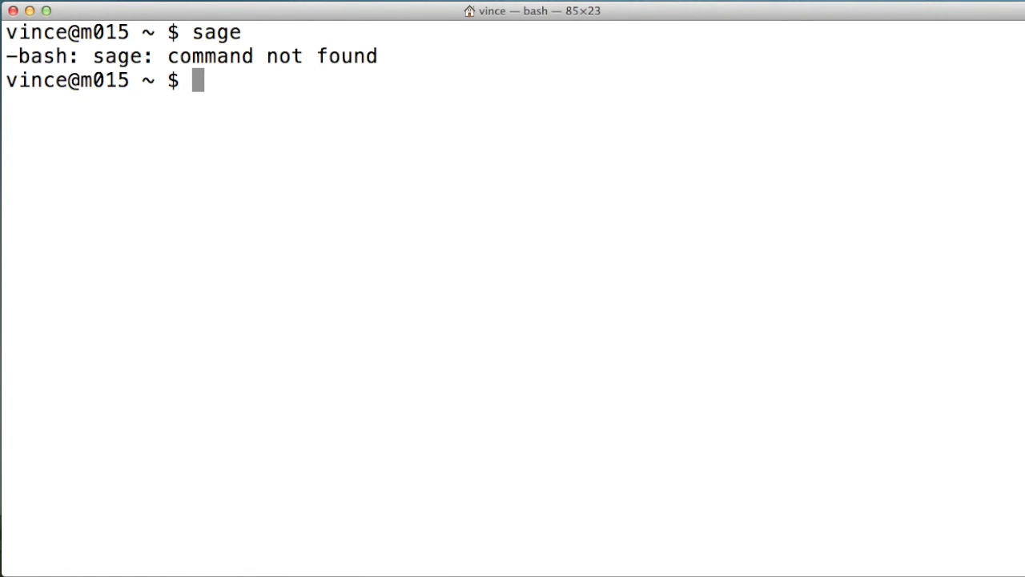
pyautogui.write('ln -s')
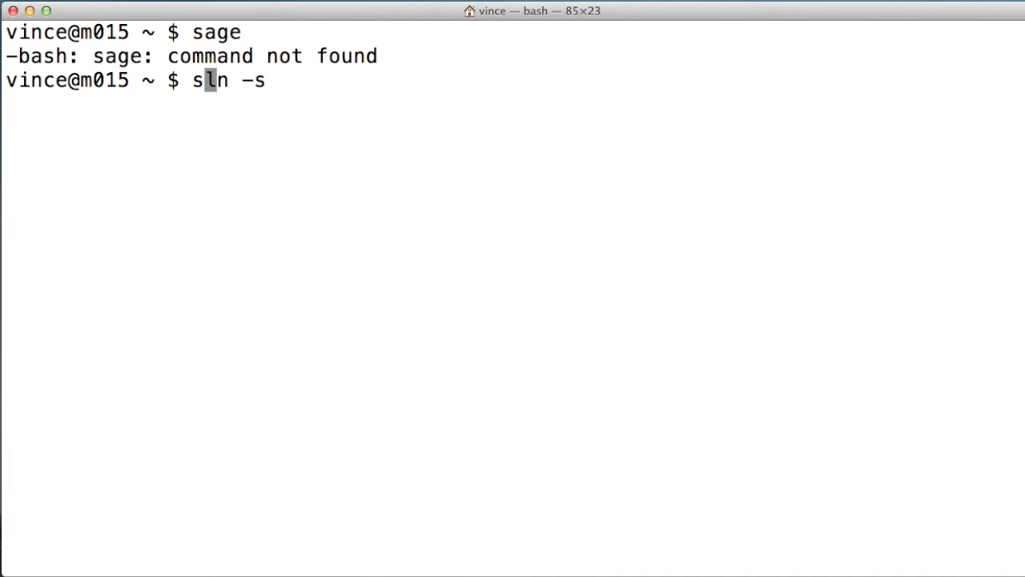
pyautogui.write('udo')
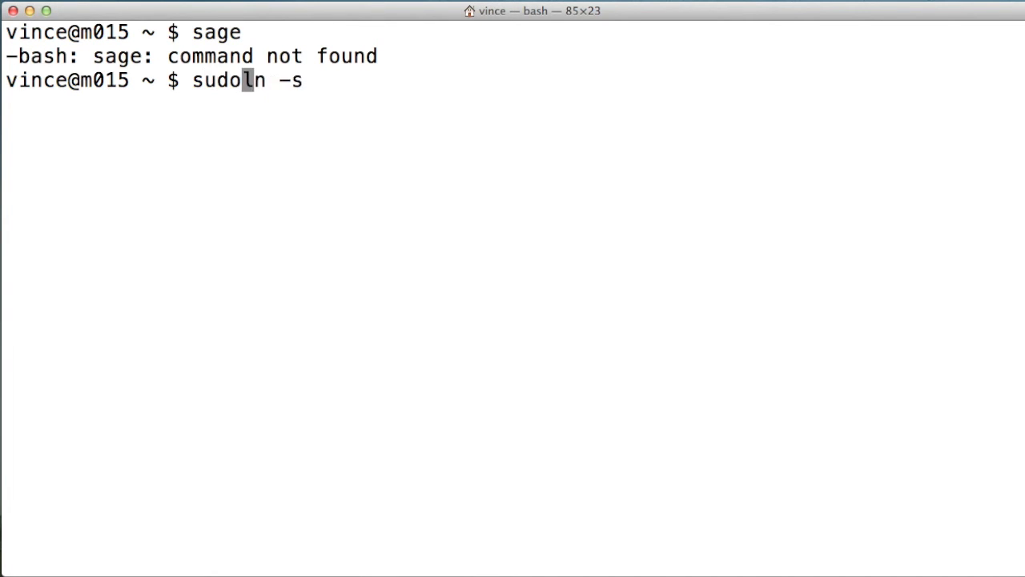
pyautogui.write('~')
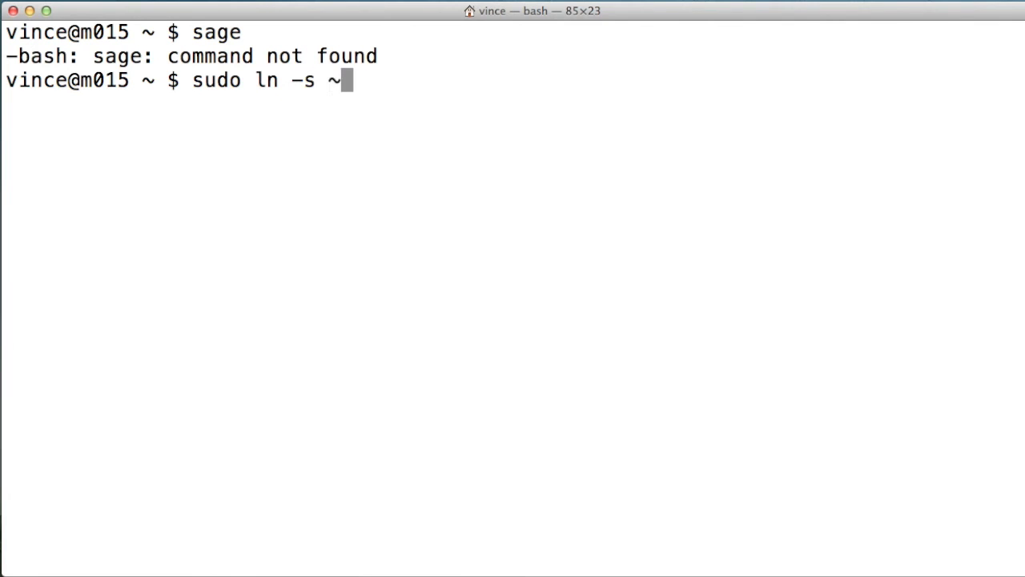
pyautogui.write('/sage/sa')
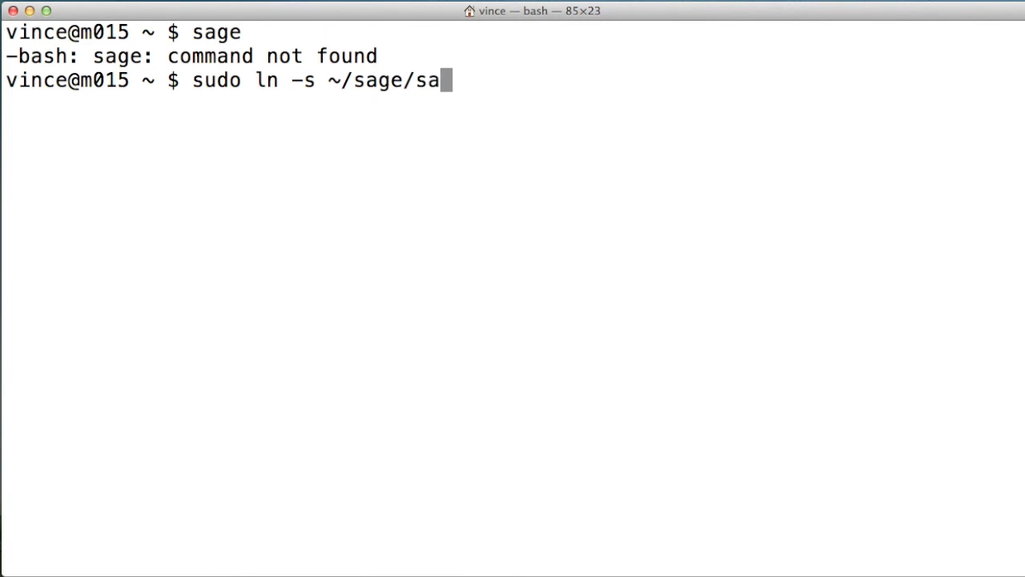
pyautogui.write('ge /usr/')
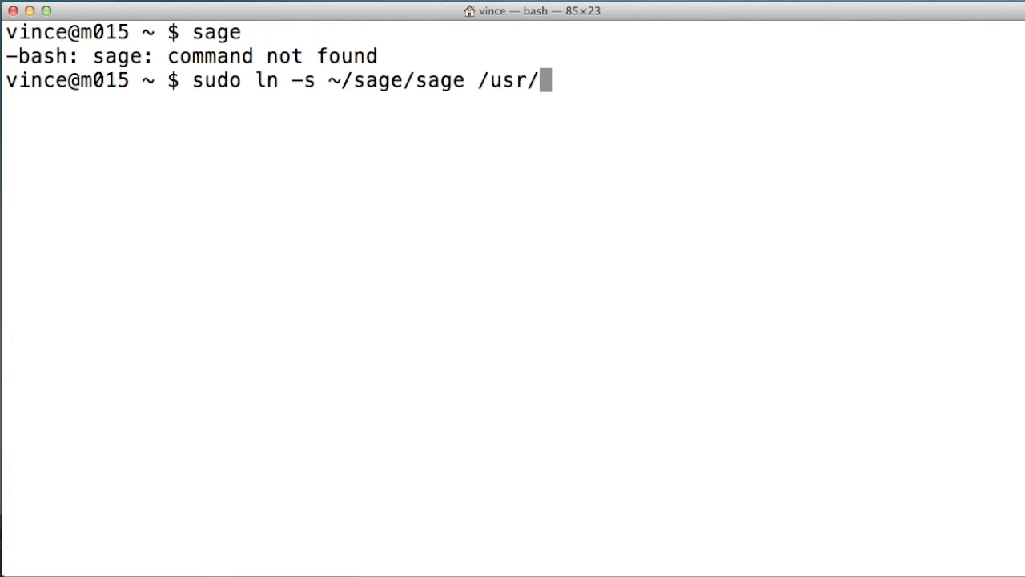
pyautogui.write('local/')
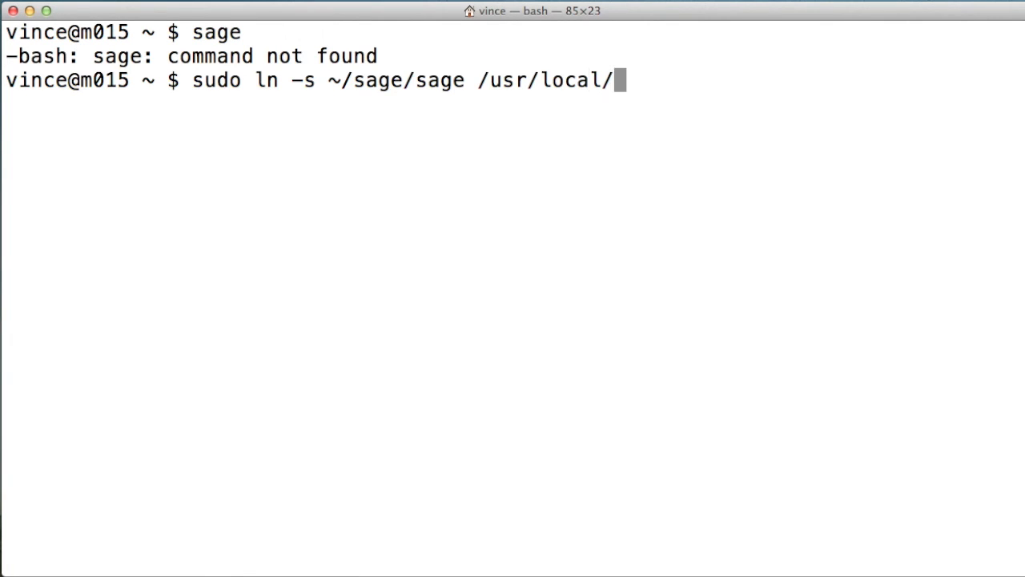
pyautogui.write('bin/')
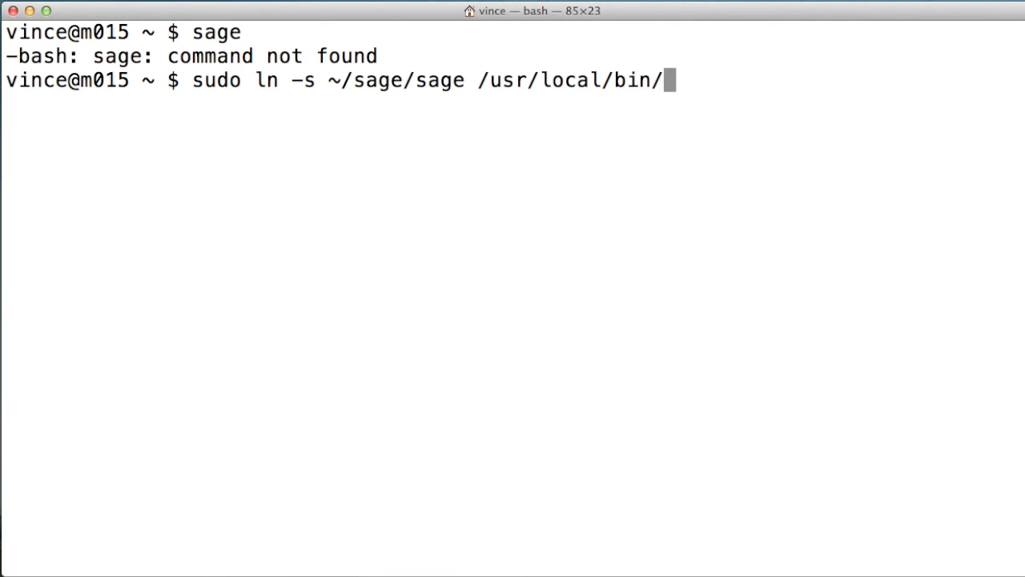
pyautogui.write('sage')
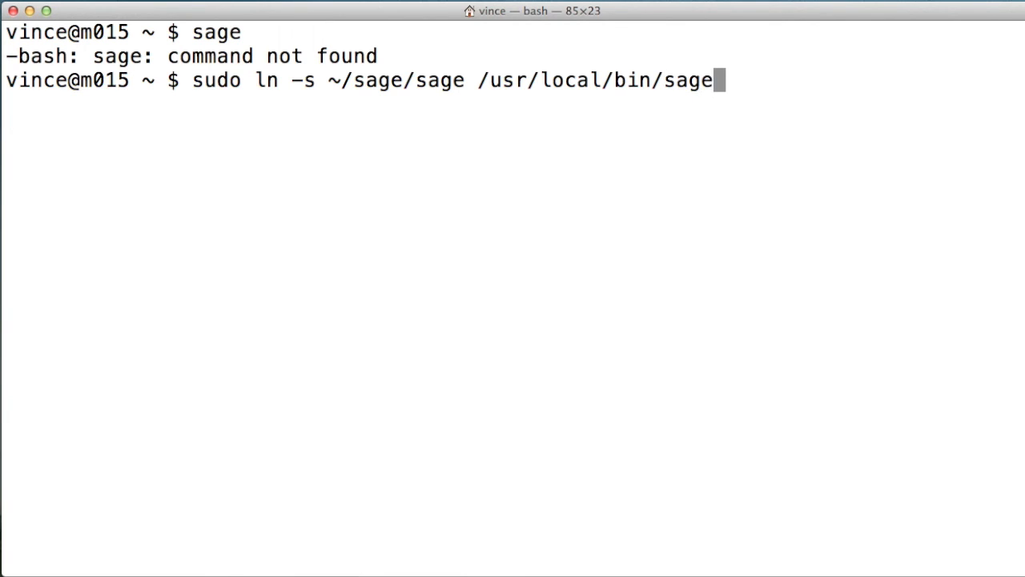
pyautogui.press('Return')
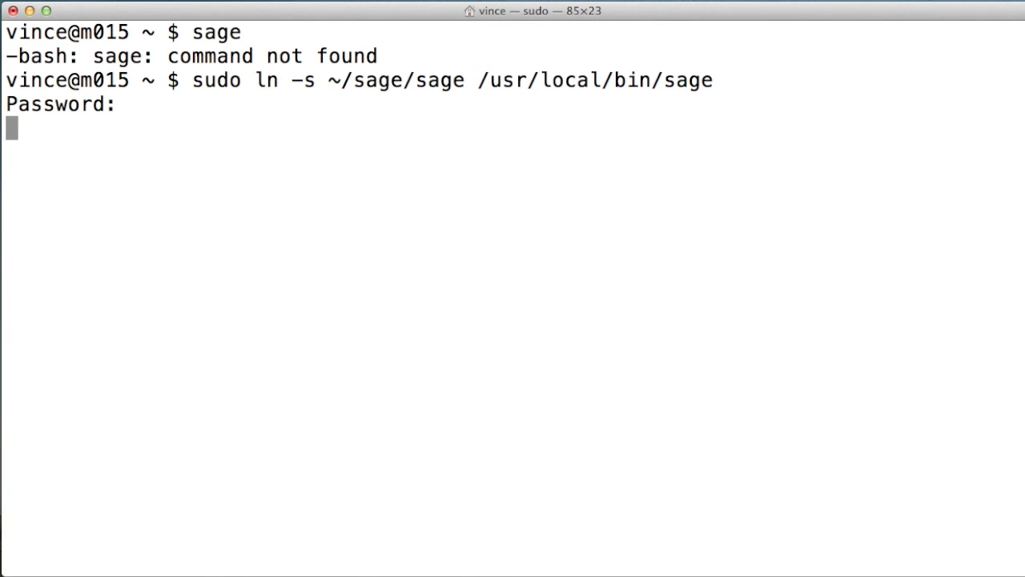
pyautogui.write('sage')
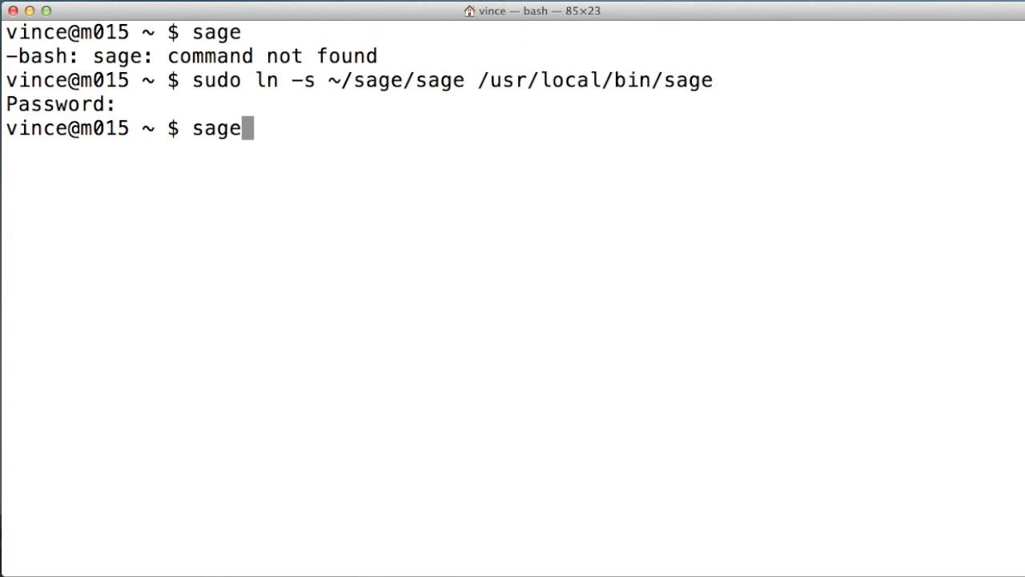